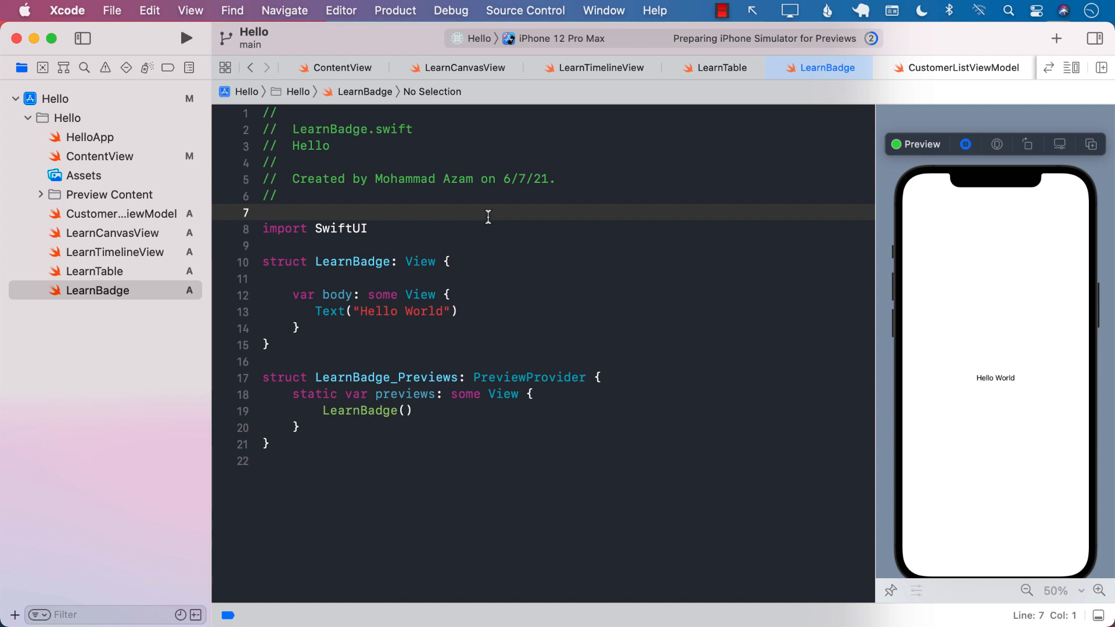
Add an empty line above var body in the LearnBadge struct
left_click(451, 261)
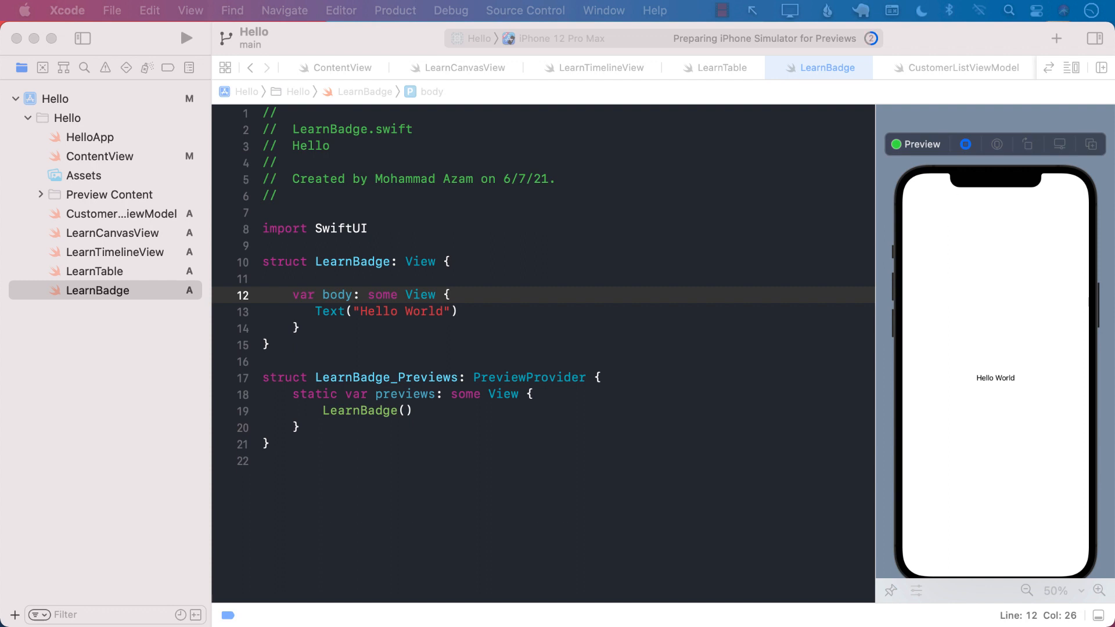
mouse_move(547, 302)
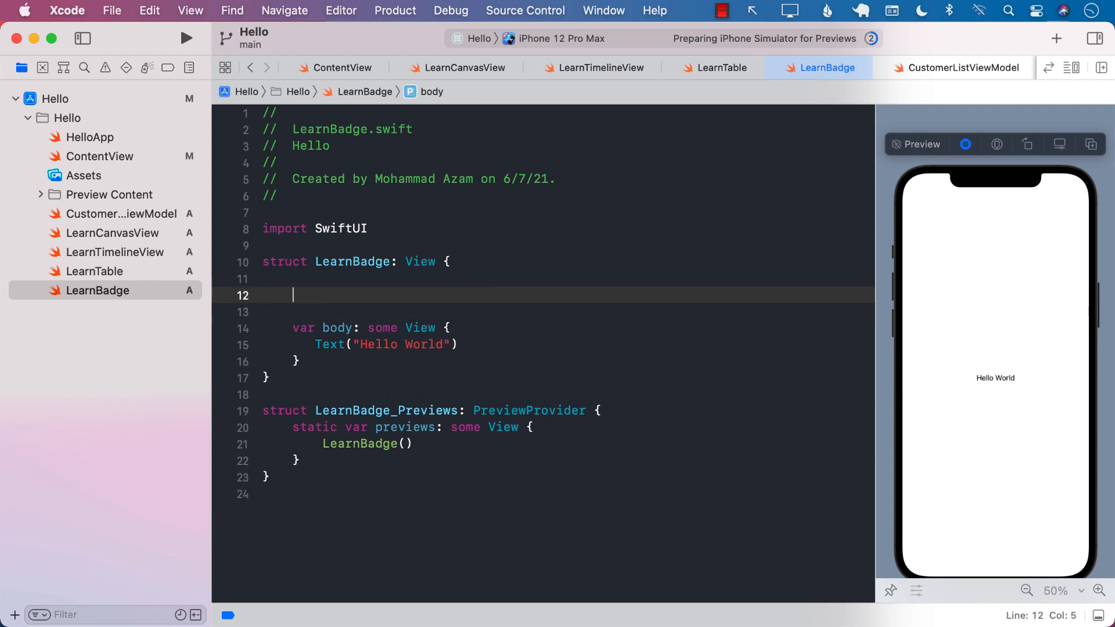
Declare private groceryList of Walmart, Fiesta, HEB, Albertsons and select the Hello World text for removal
type("private var groceryList: [String] = [\"Walmart\", \"Fiesta\", \"HEB\", \"Albertsons\"]")
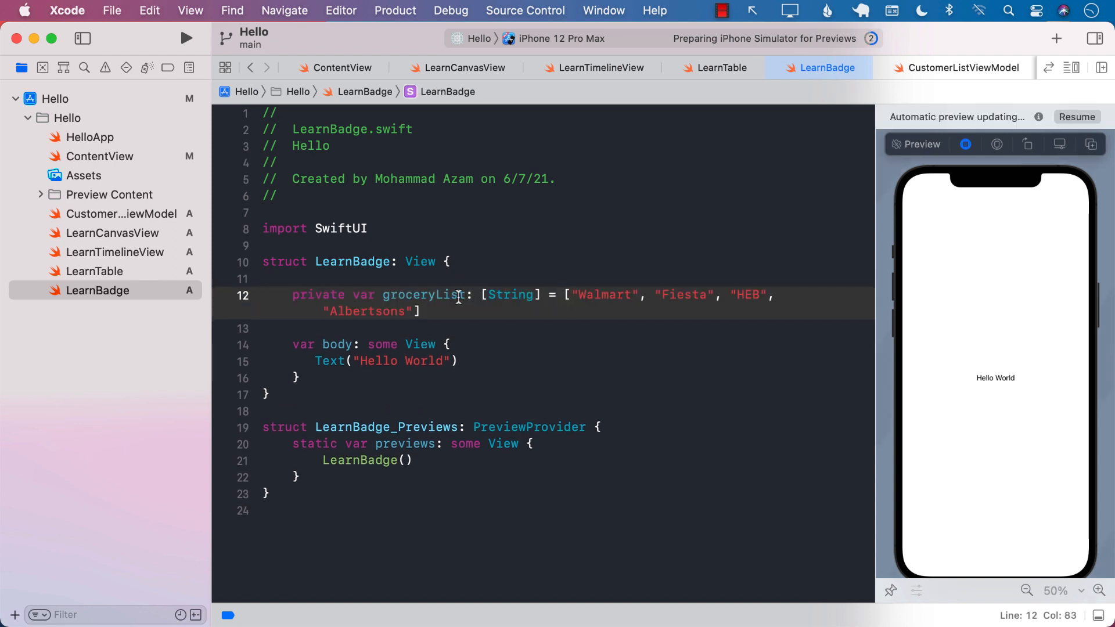
mouse_move(571, 294)
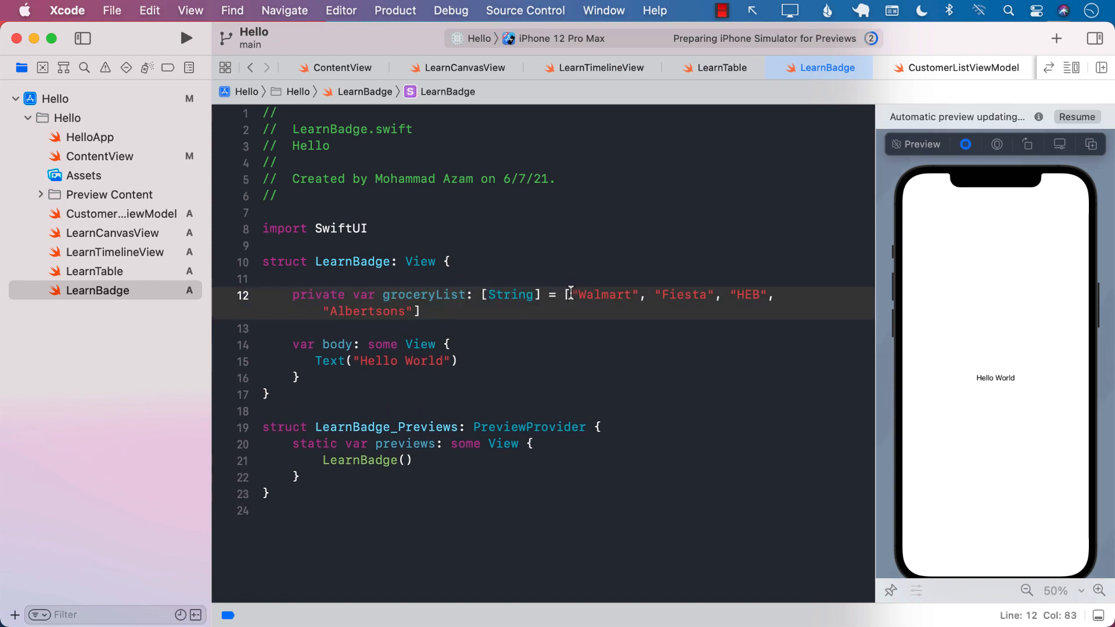
double_click(604, 294)
type("L")
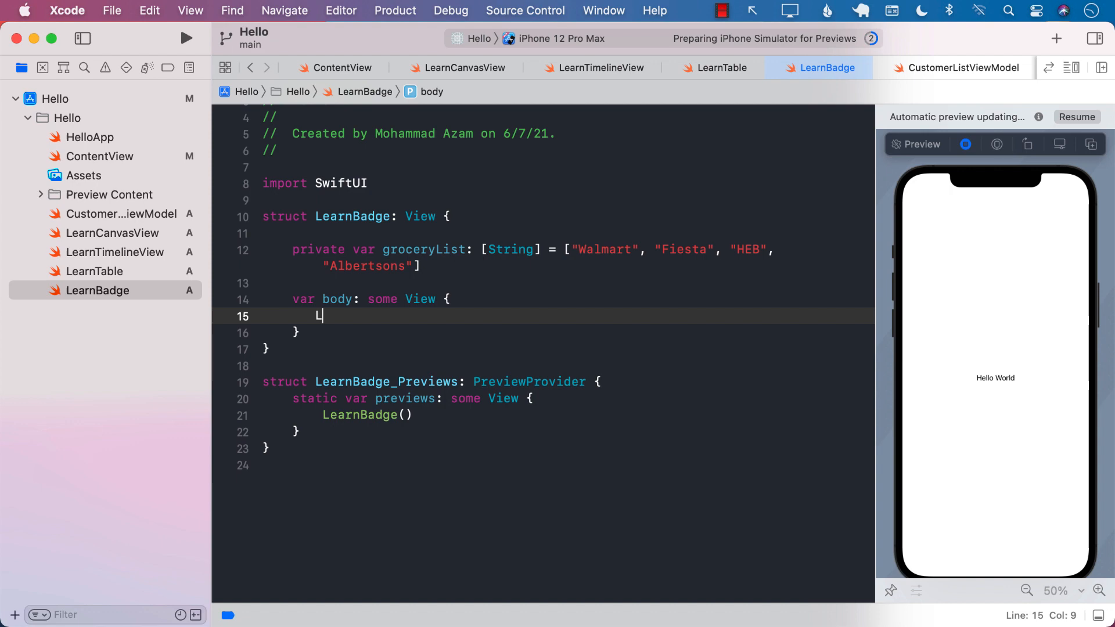
Make body a List(groceryList, id: \.self) rendering Text(store) for each store
type("ist(groceryList")
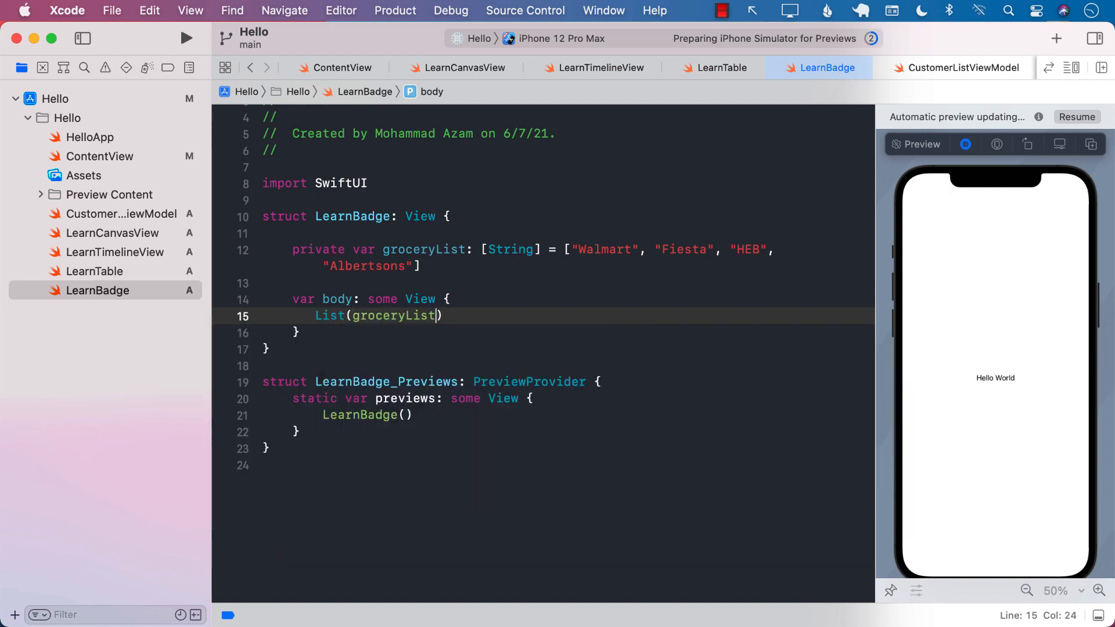
type(", id:")
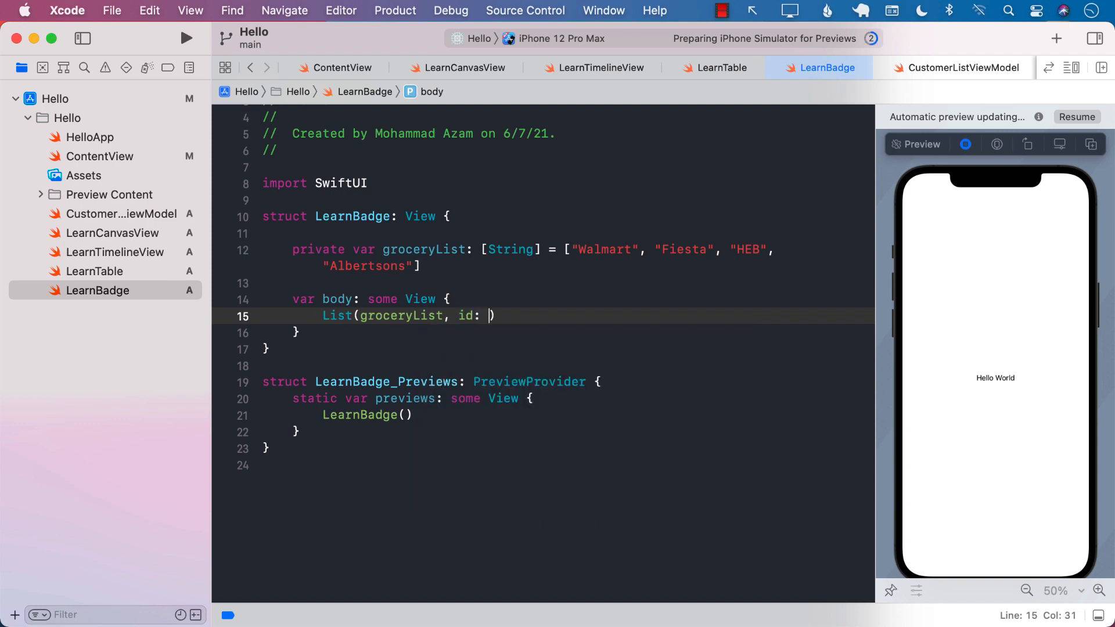
type("\\.self")
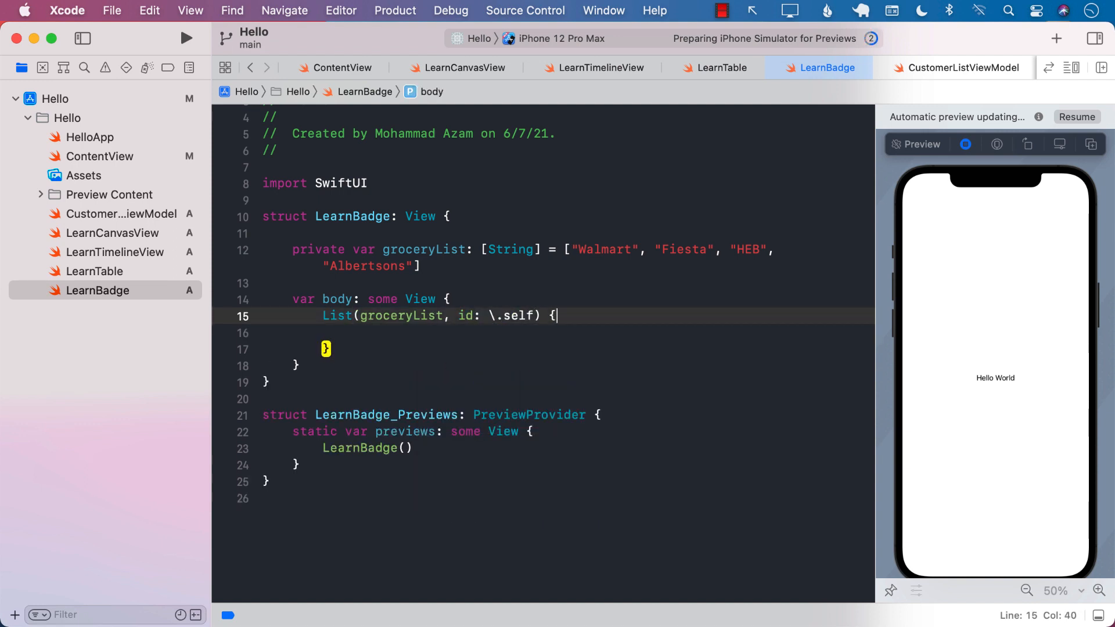
type("store in")
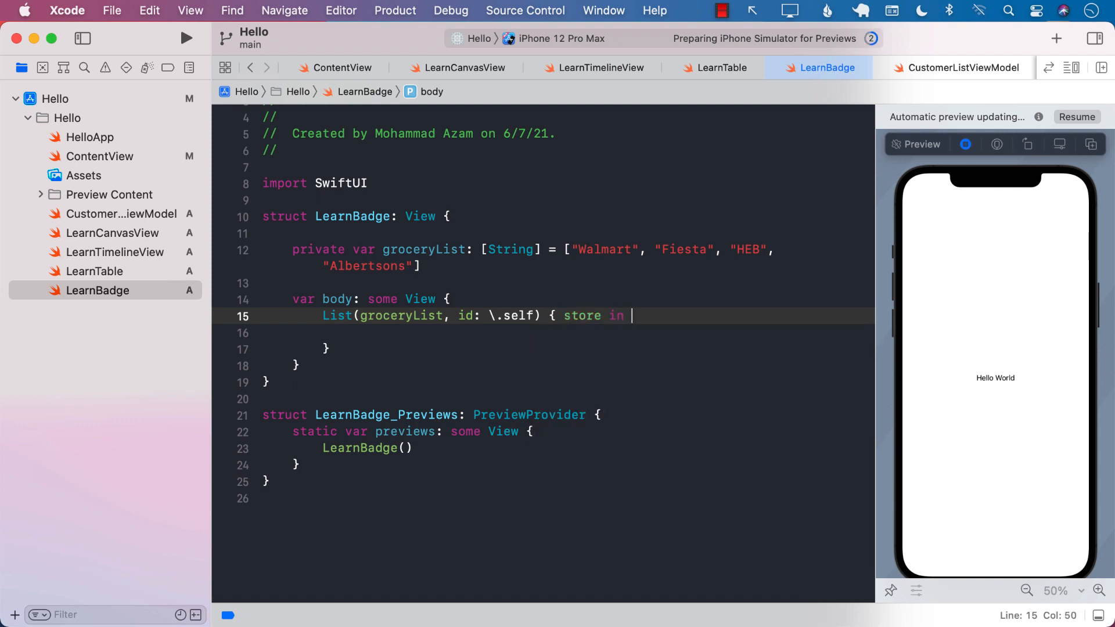
type("Text(")
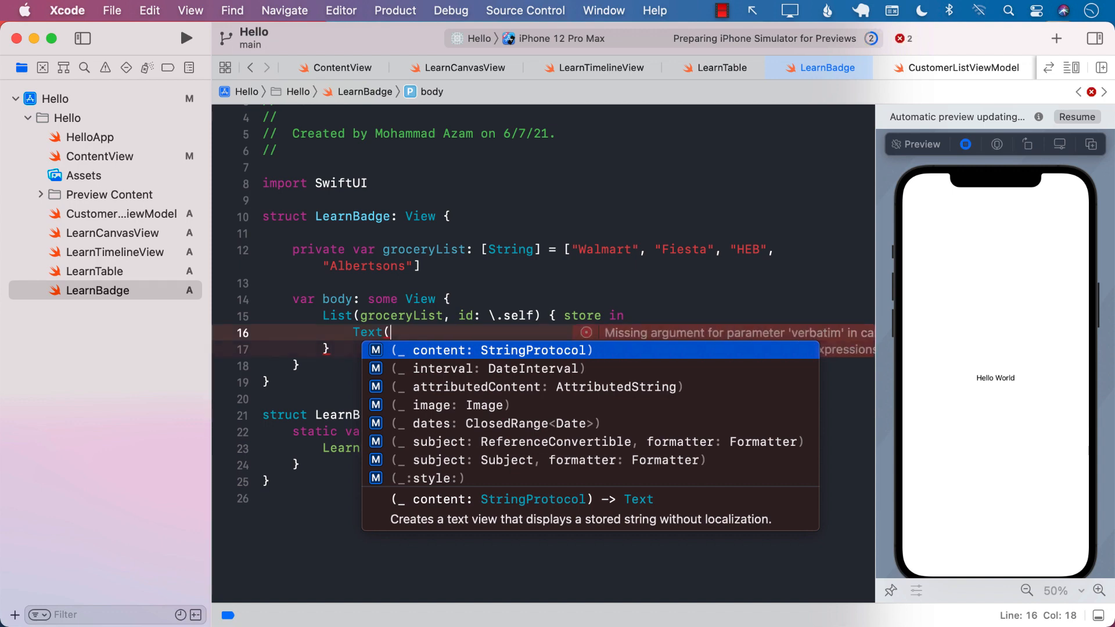
type("store")
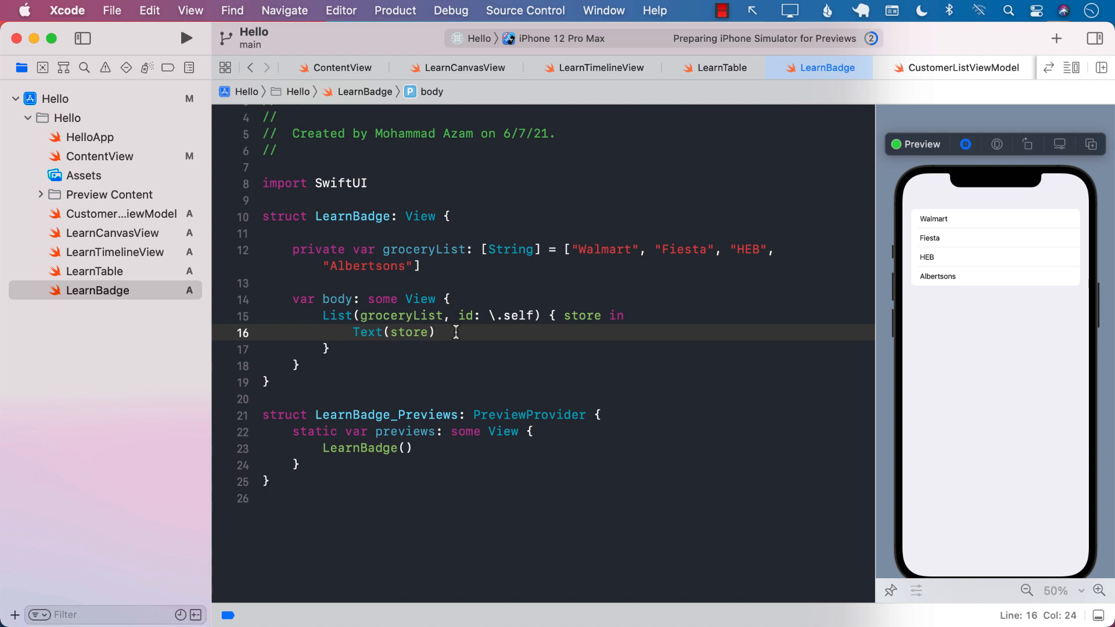
Attach a badge(_ count: Int) modifier to Text(store), starting its argument as store.c
type(".ba")
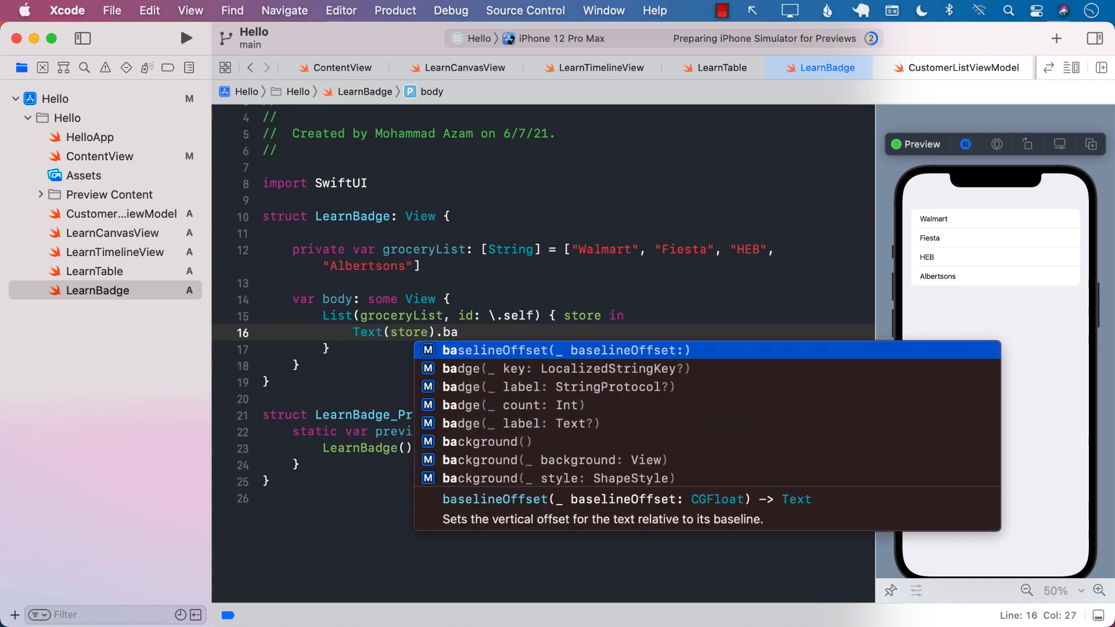
key("Down")
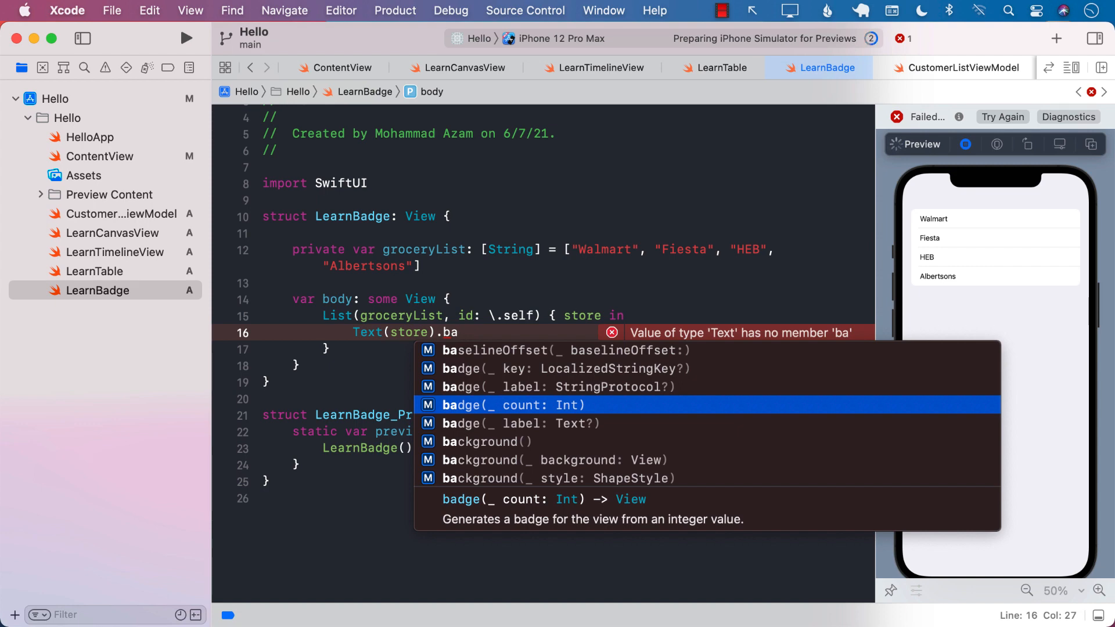
left_click(512, 404)
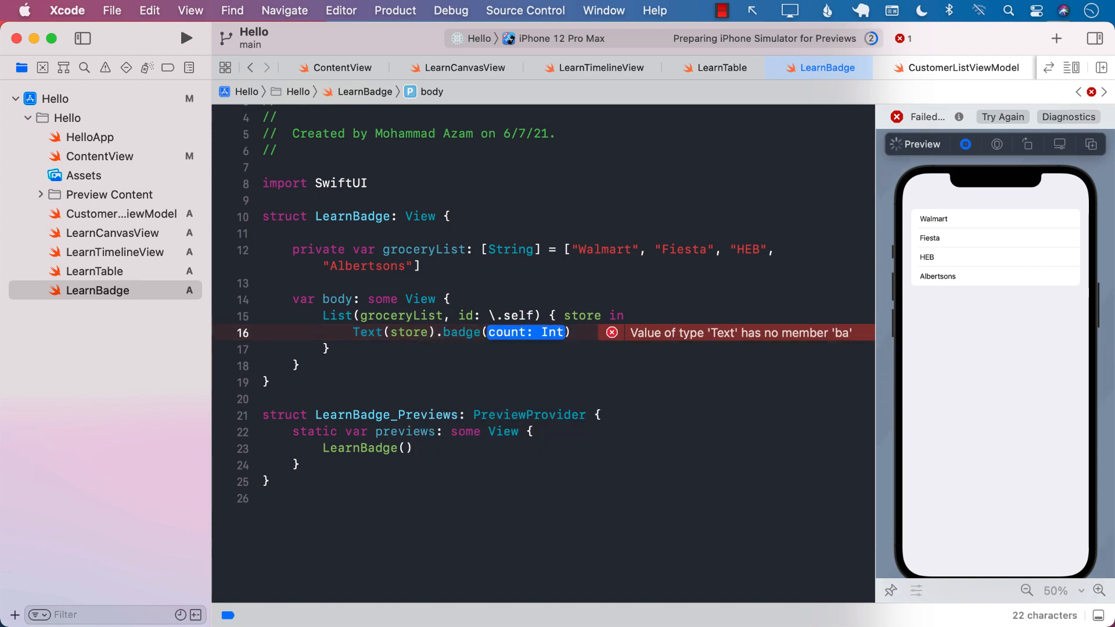
type("store")
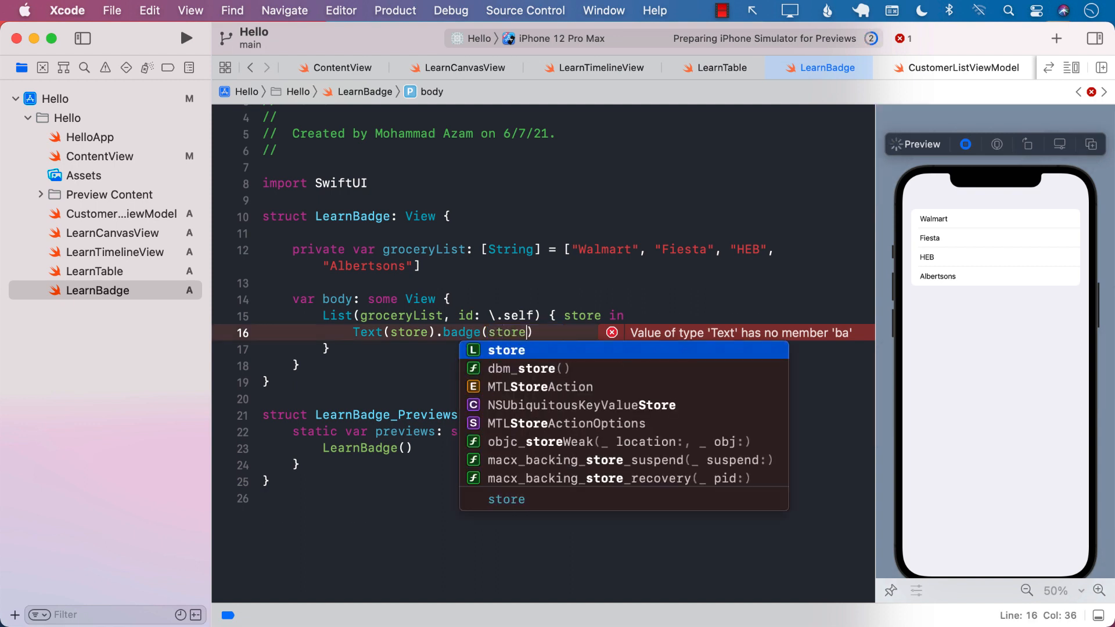
type(".c")
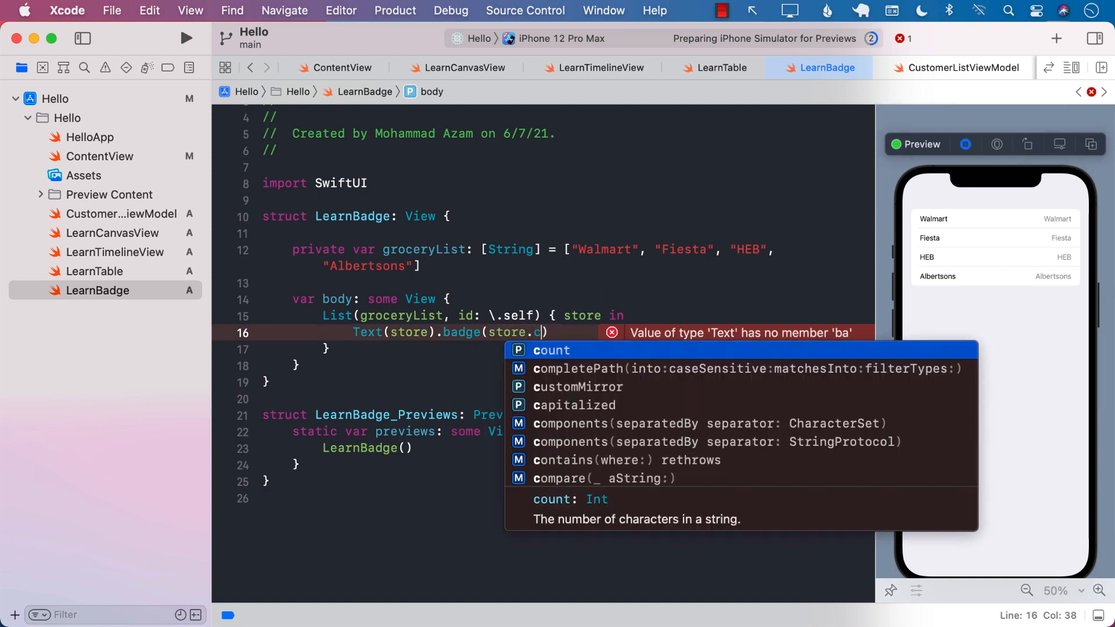
left_click(552, 349)
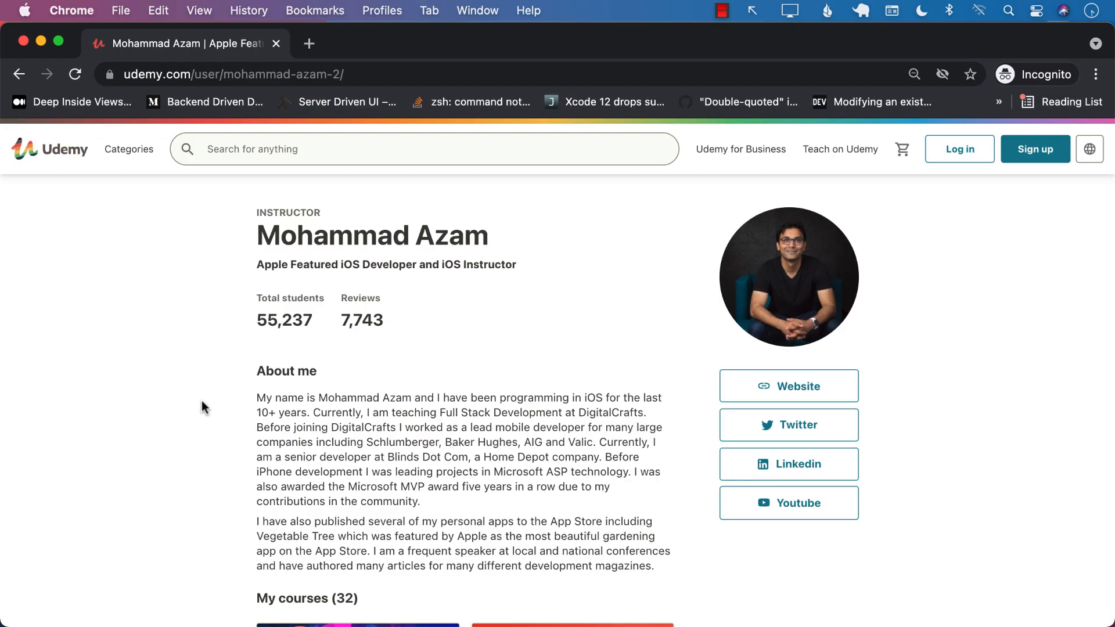
scroll("down", 3)
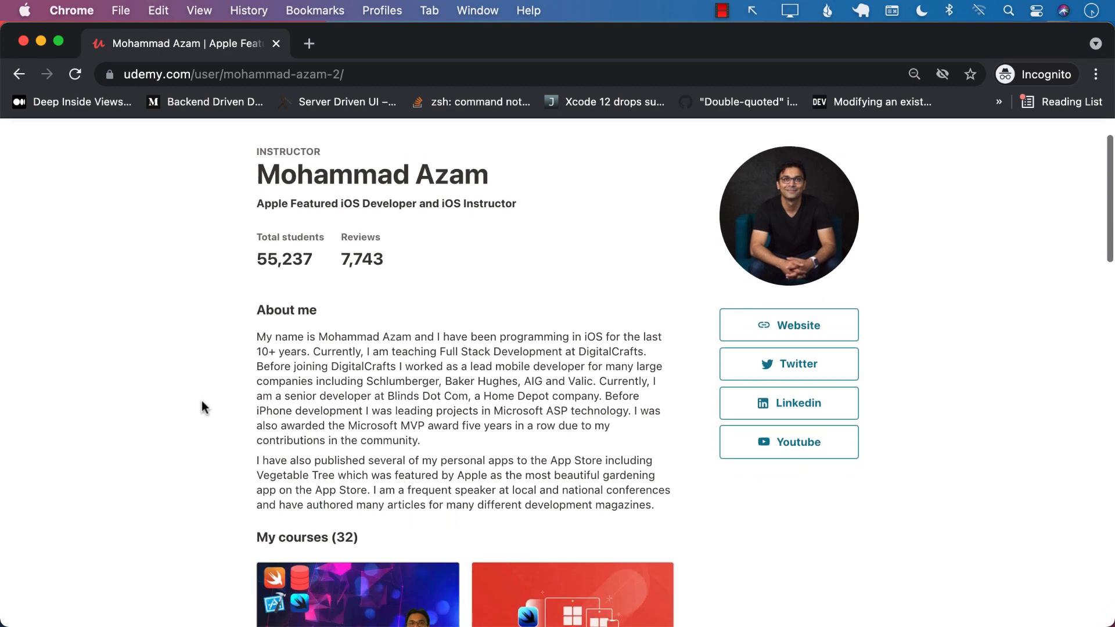
scroll("down", 3)
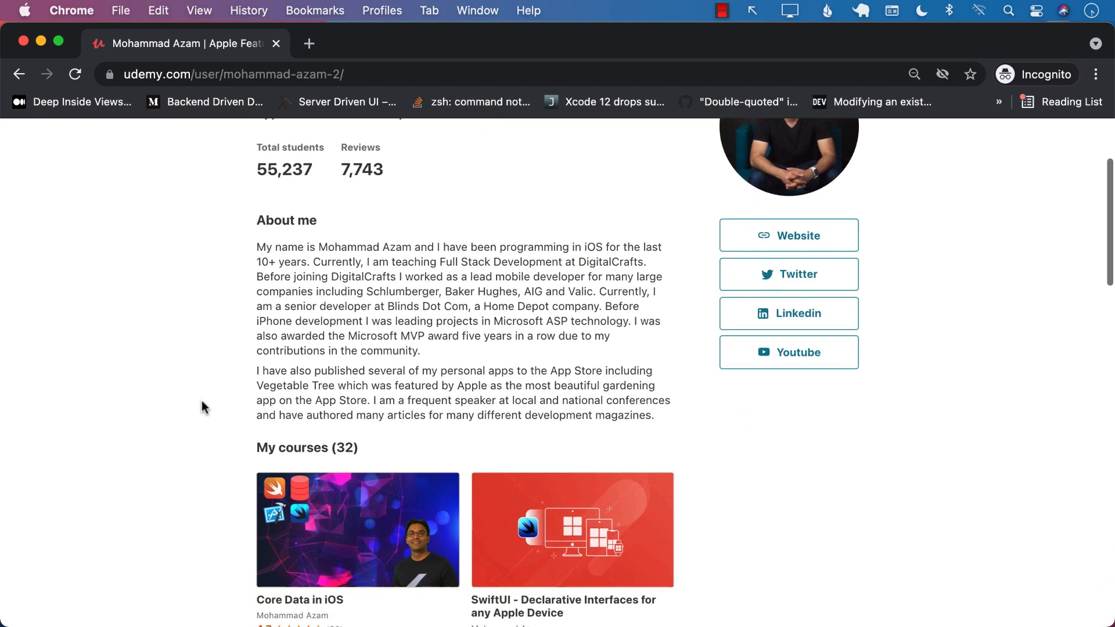
scroll("down", 3)
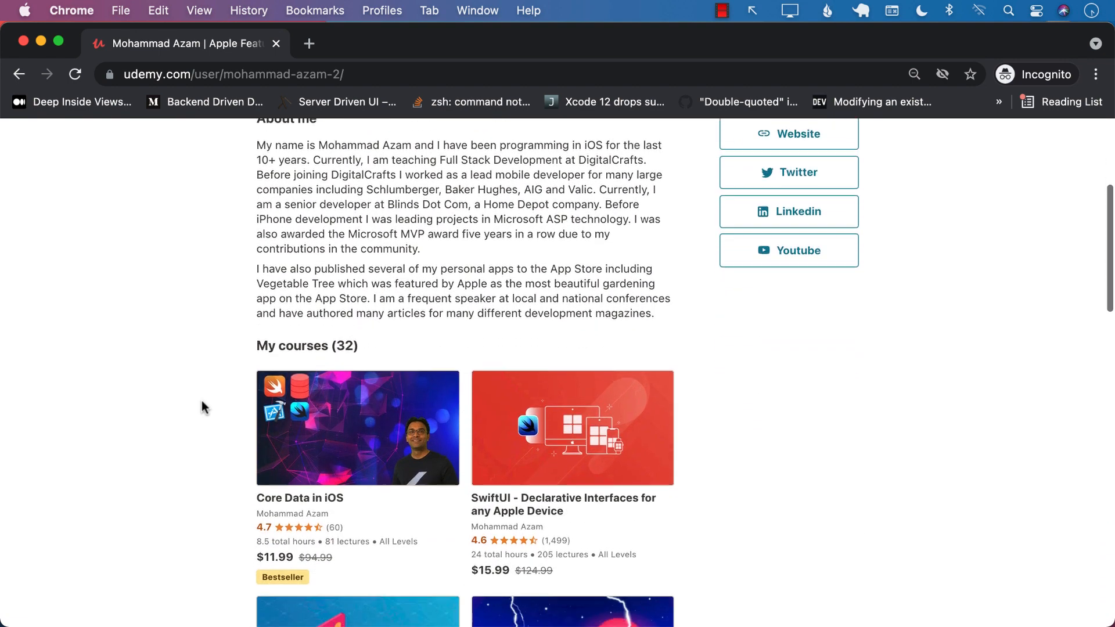
scroll("down", 3)
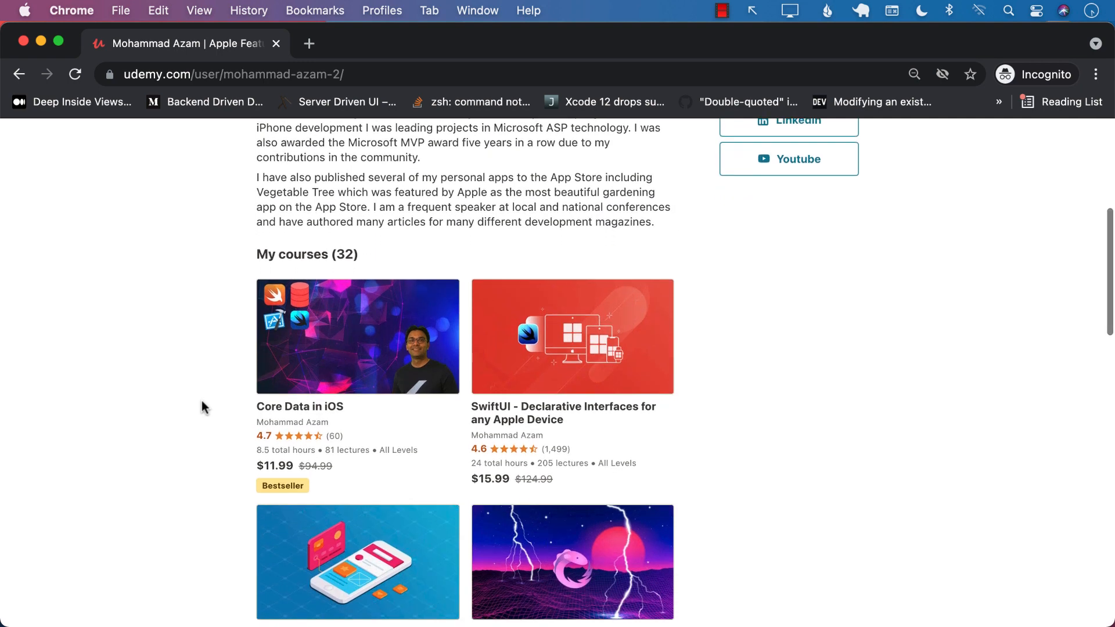
scroll("down", 3)
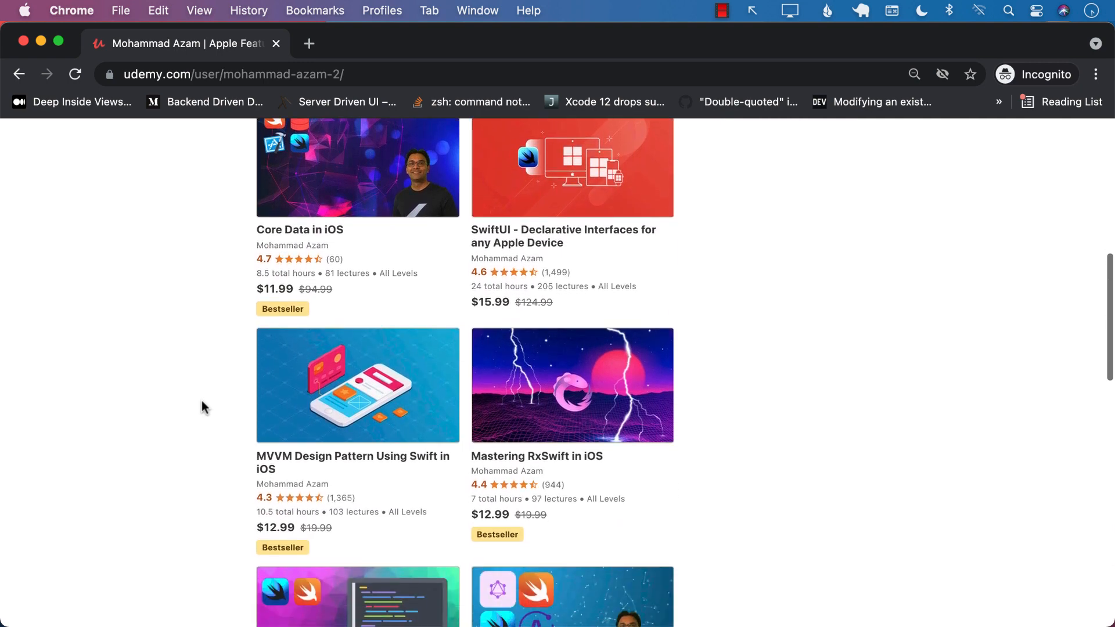
scroll("down", 3)
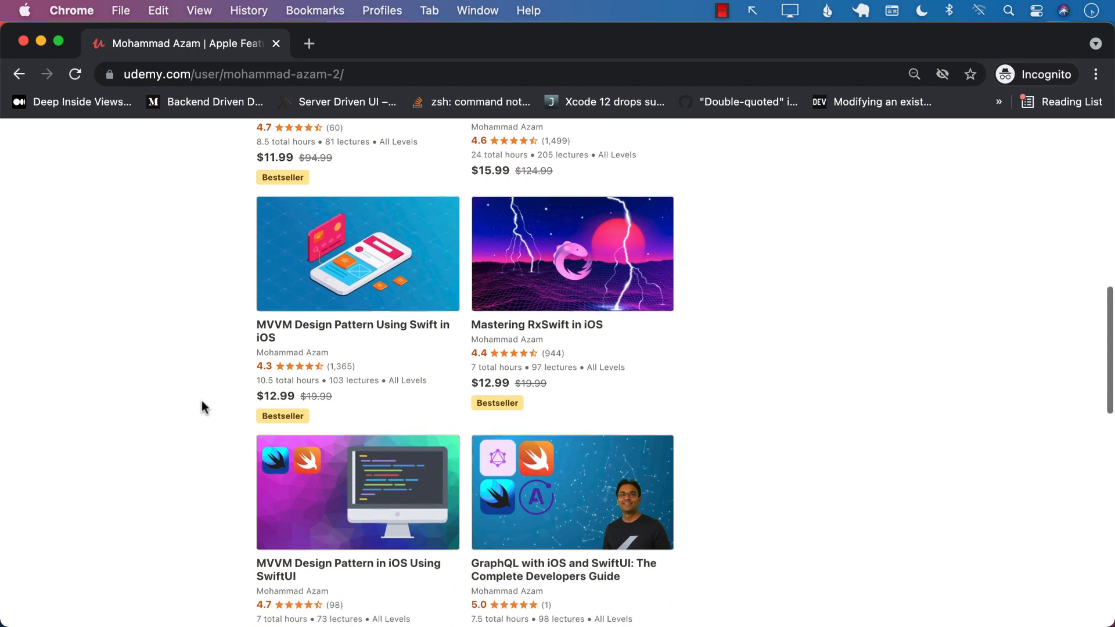
scroll("down", 3)
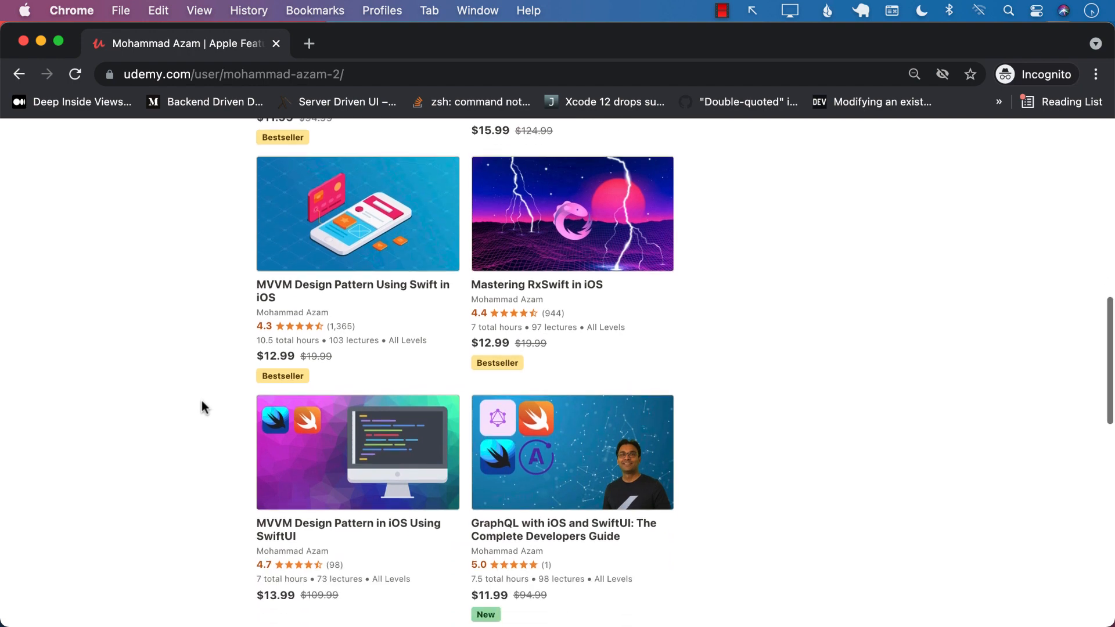
scroll("down", 3)
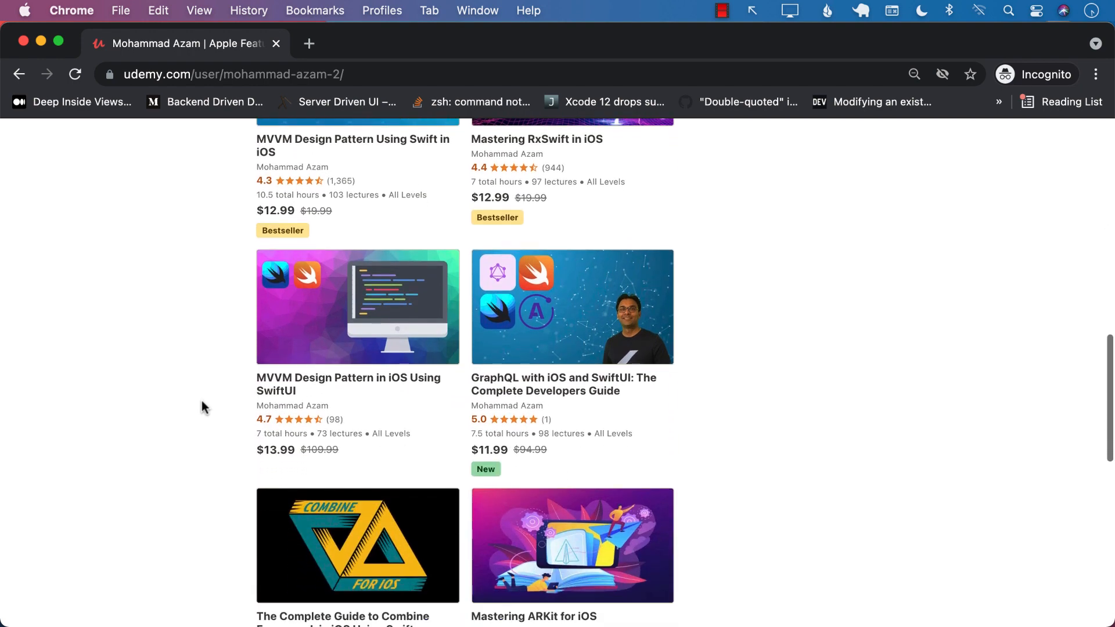
scroll("down", 3)
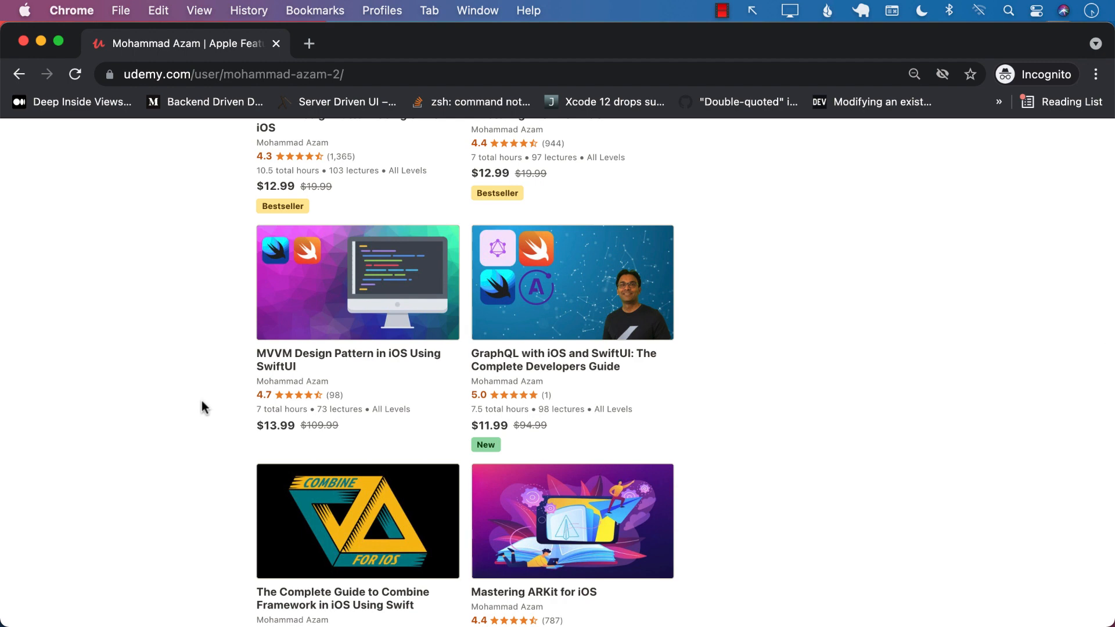
scroll("down", 3)
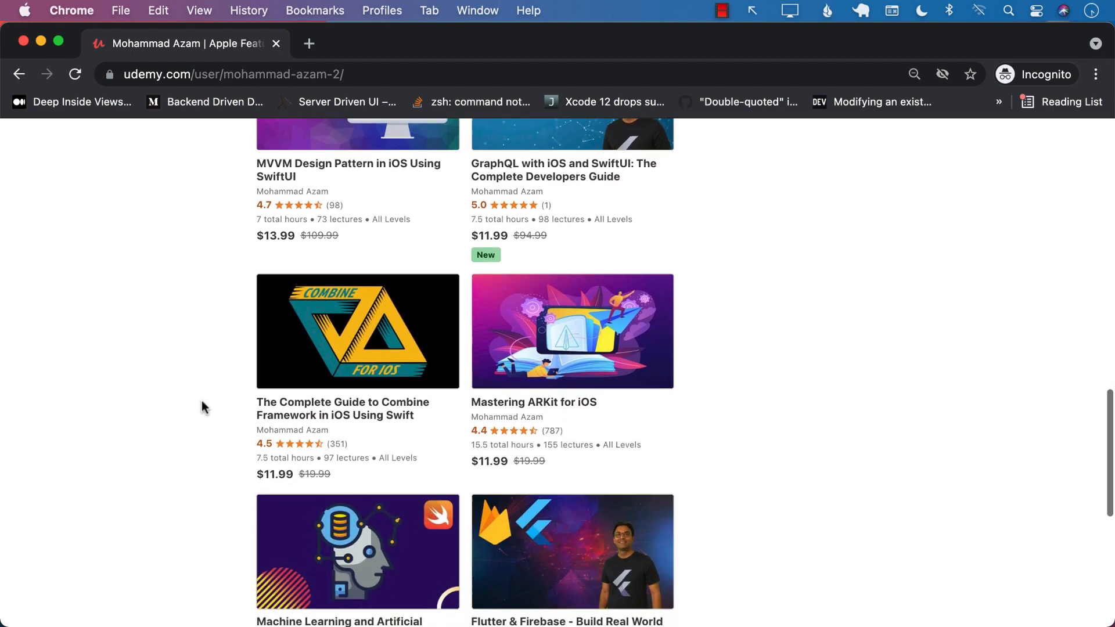
scroll("down", 3)
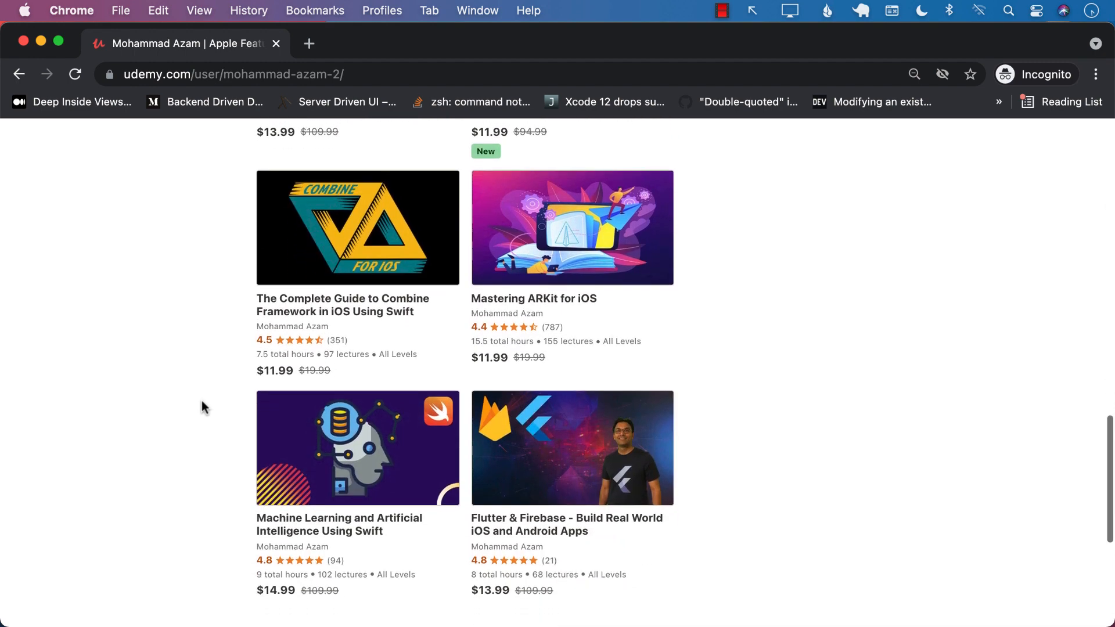
scroll("up", 3)
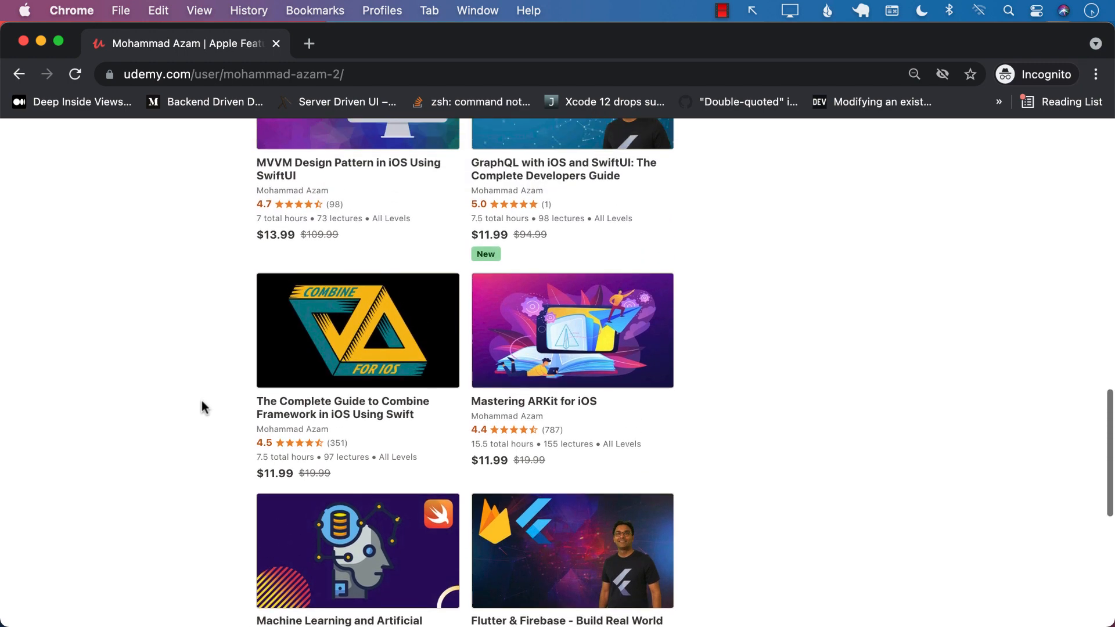
scroll("down", 3)
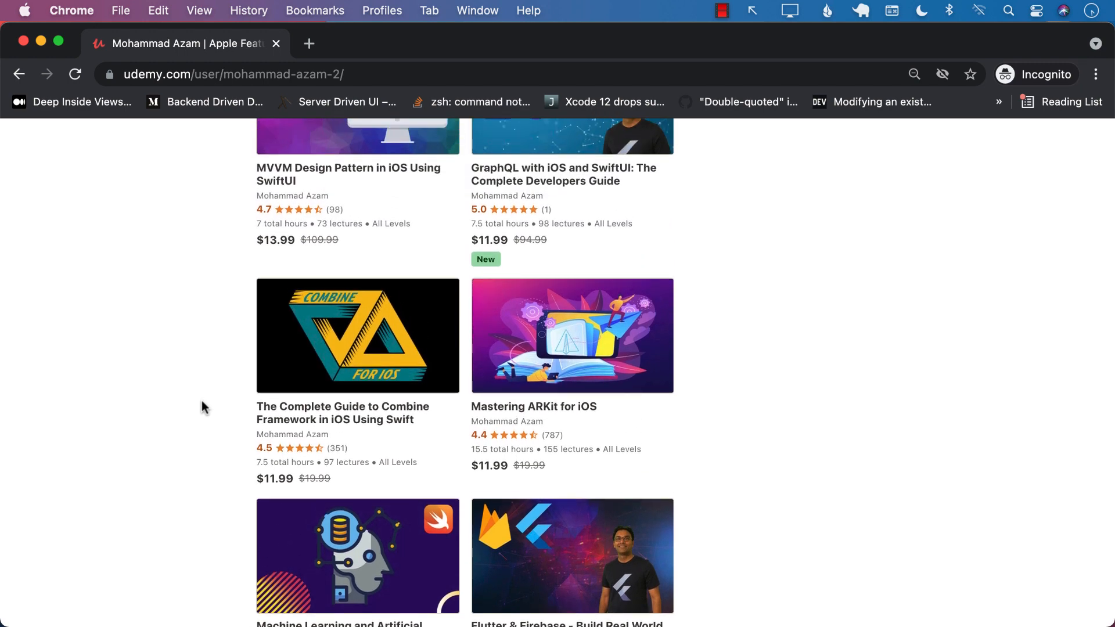
scroll("up", 3)
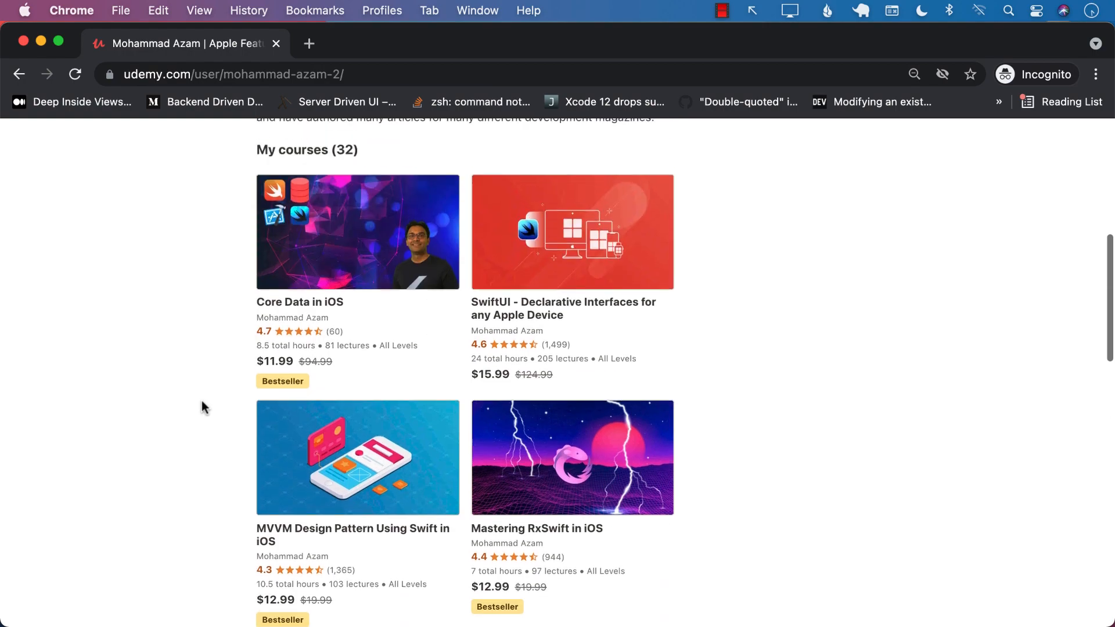
scroll("up", 3)
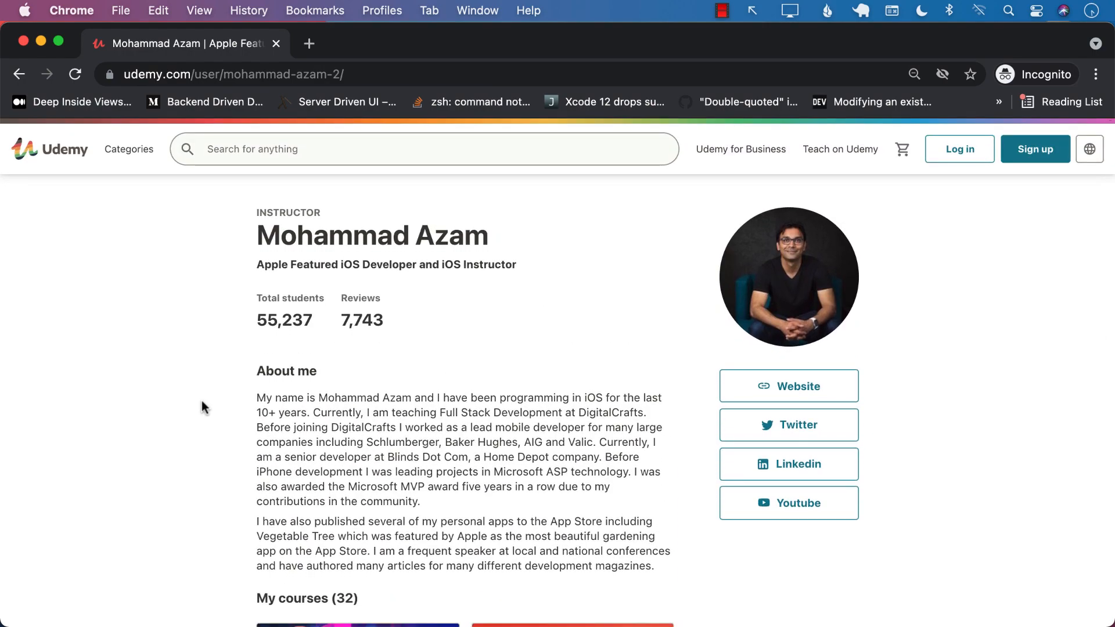